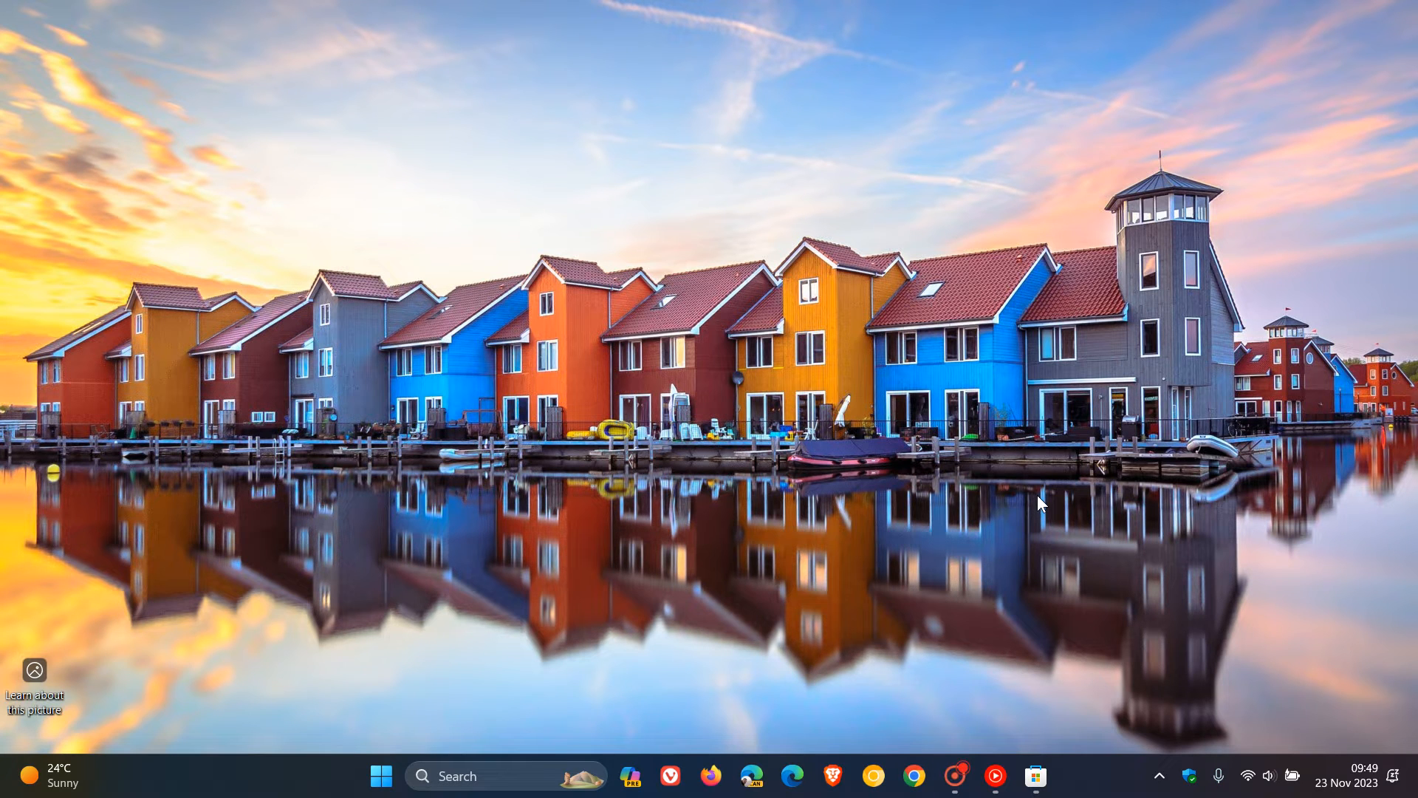
{"action": "mouse_move", "coordinate": [1105, 371]}
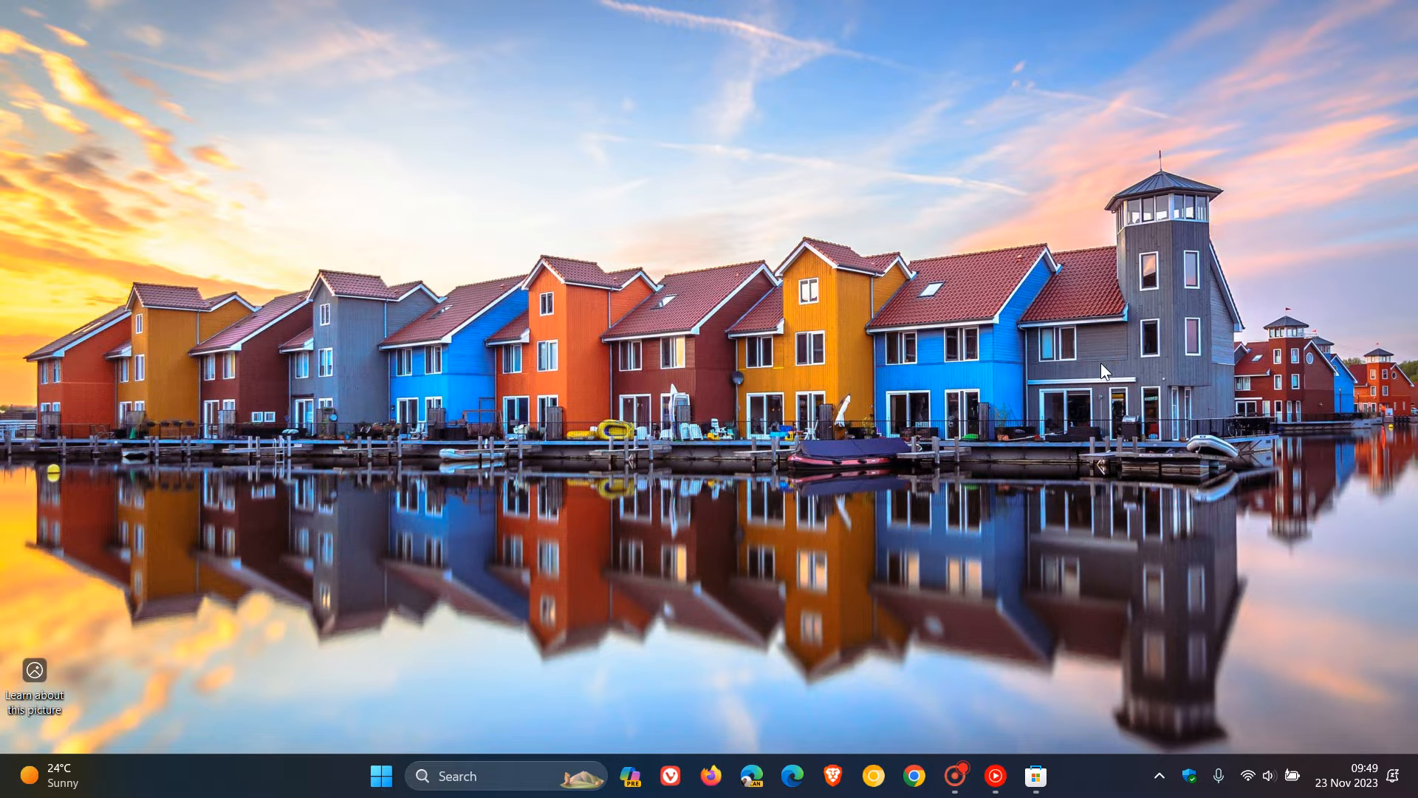
{"action": "mouse_move", "coordinate": [748, 443]}
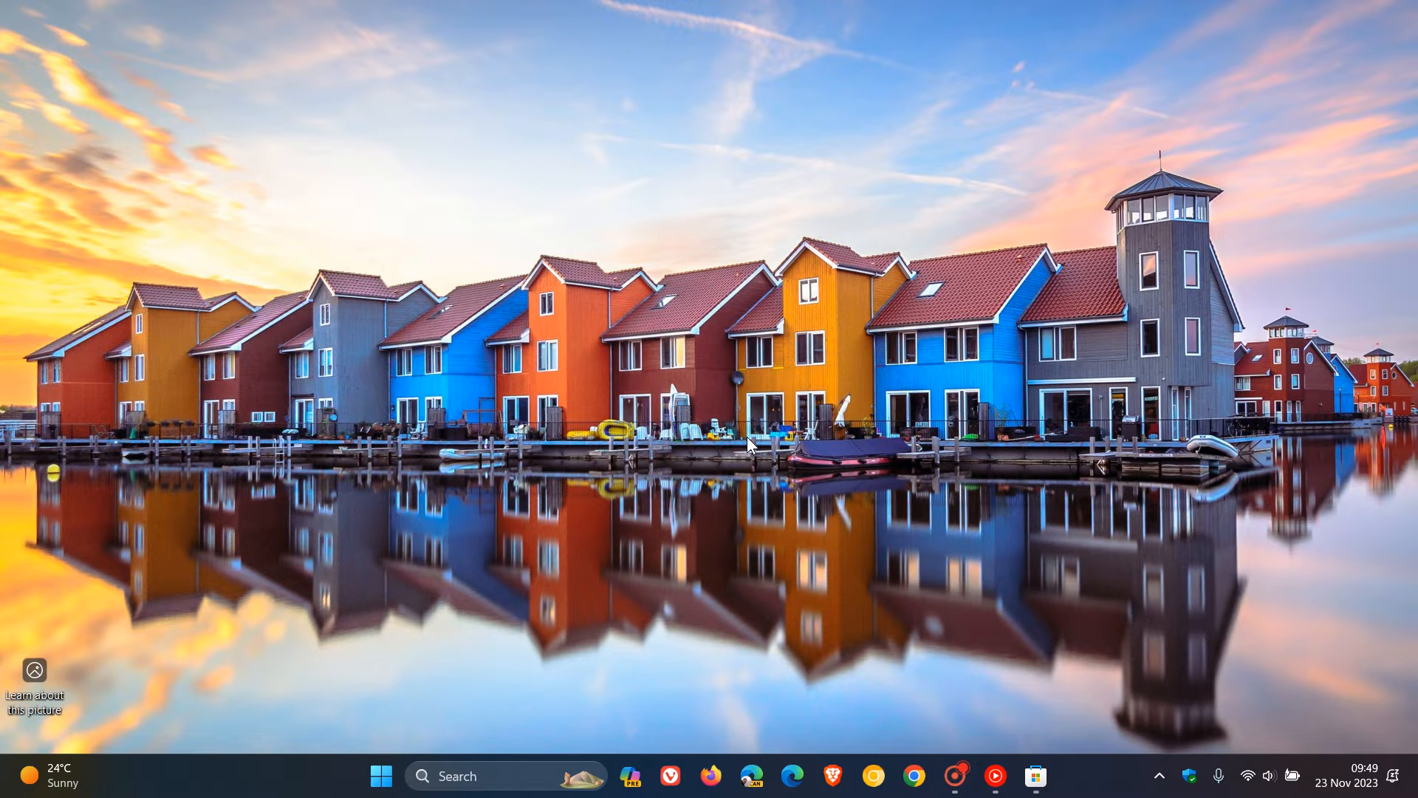
{"action": "mouse_move", "coordinate": [100, 786]}
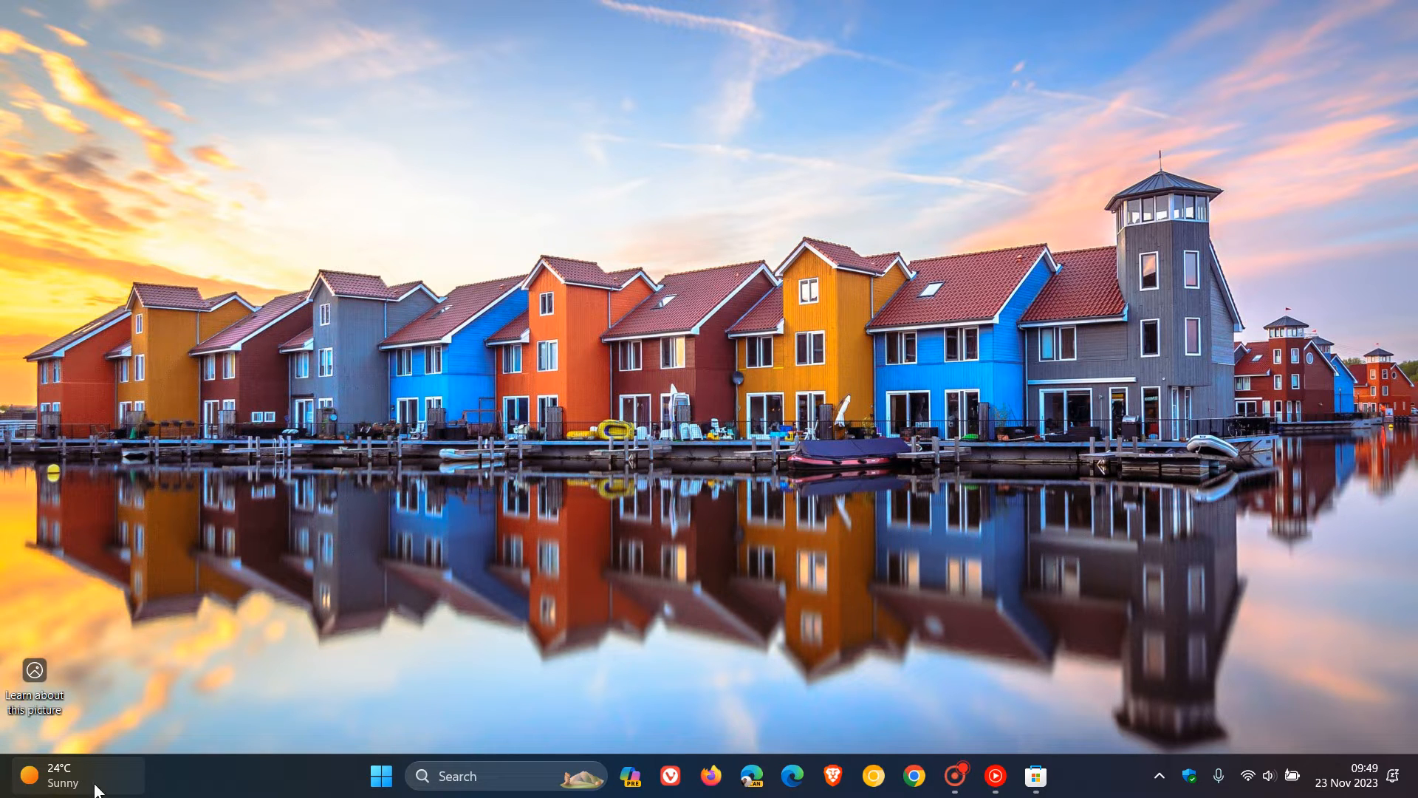
{"action": "mouse_move", "coordinate": [1004, 386]}
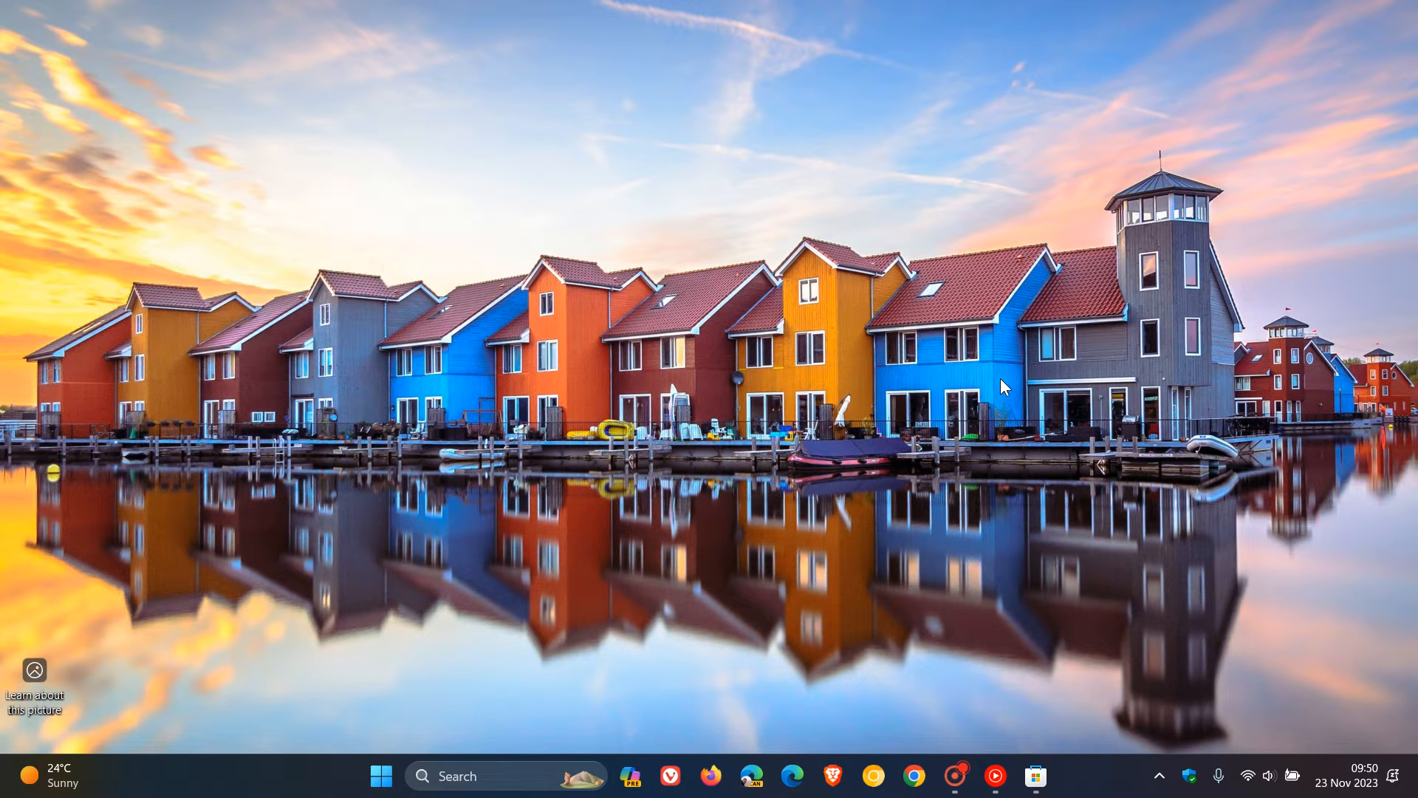
Step: Minimise the Store, show the Widgets board with its market-quote banner, then close it
{"action": "left_click", "coordinate": [1035, 776]}
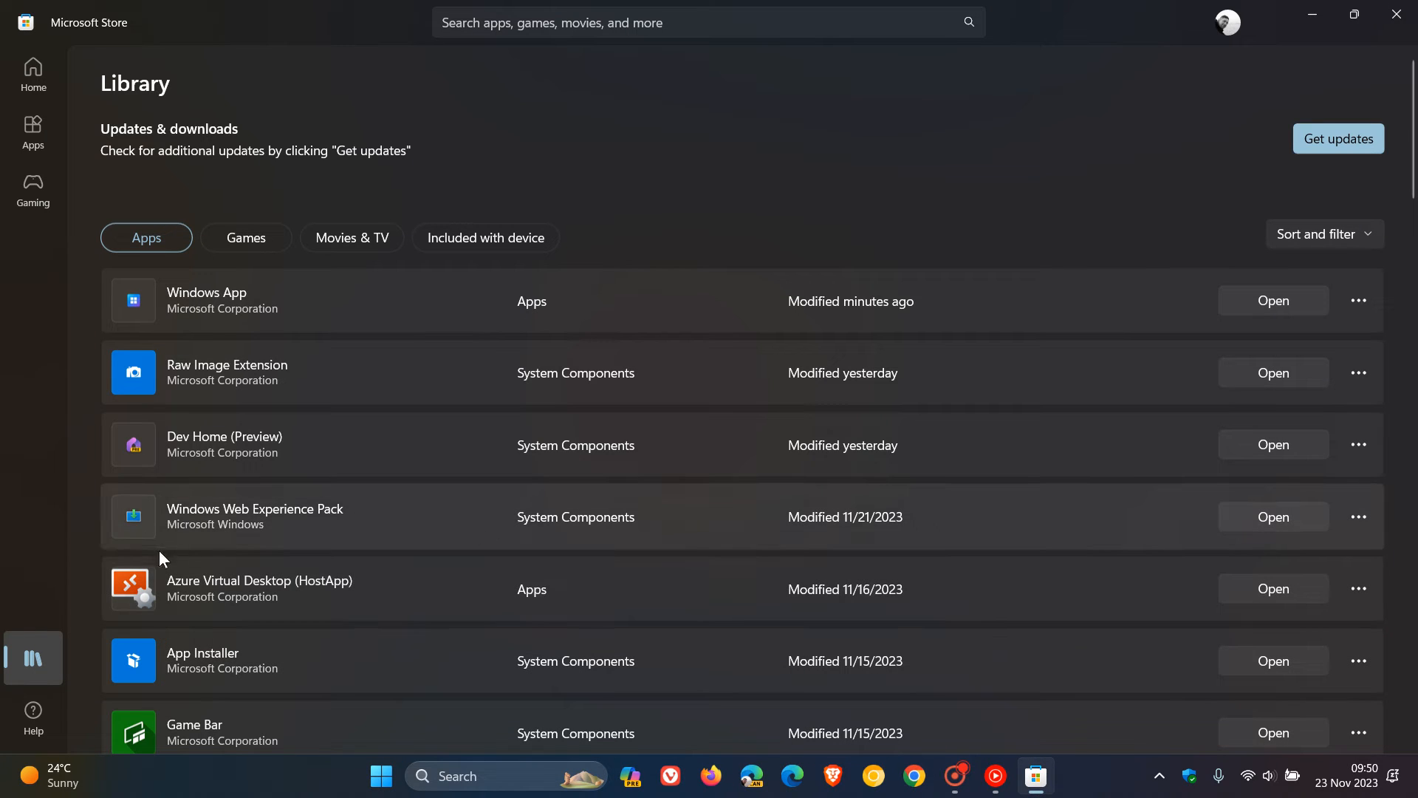
{"action": "mouse_move", "coordinate": [376, 535]}
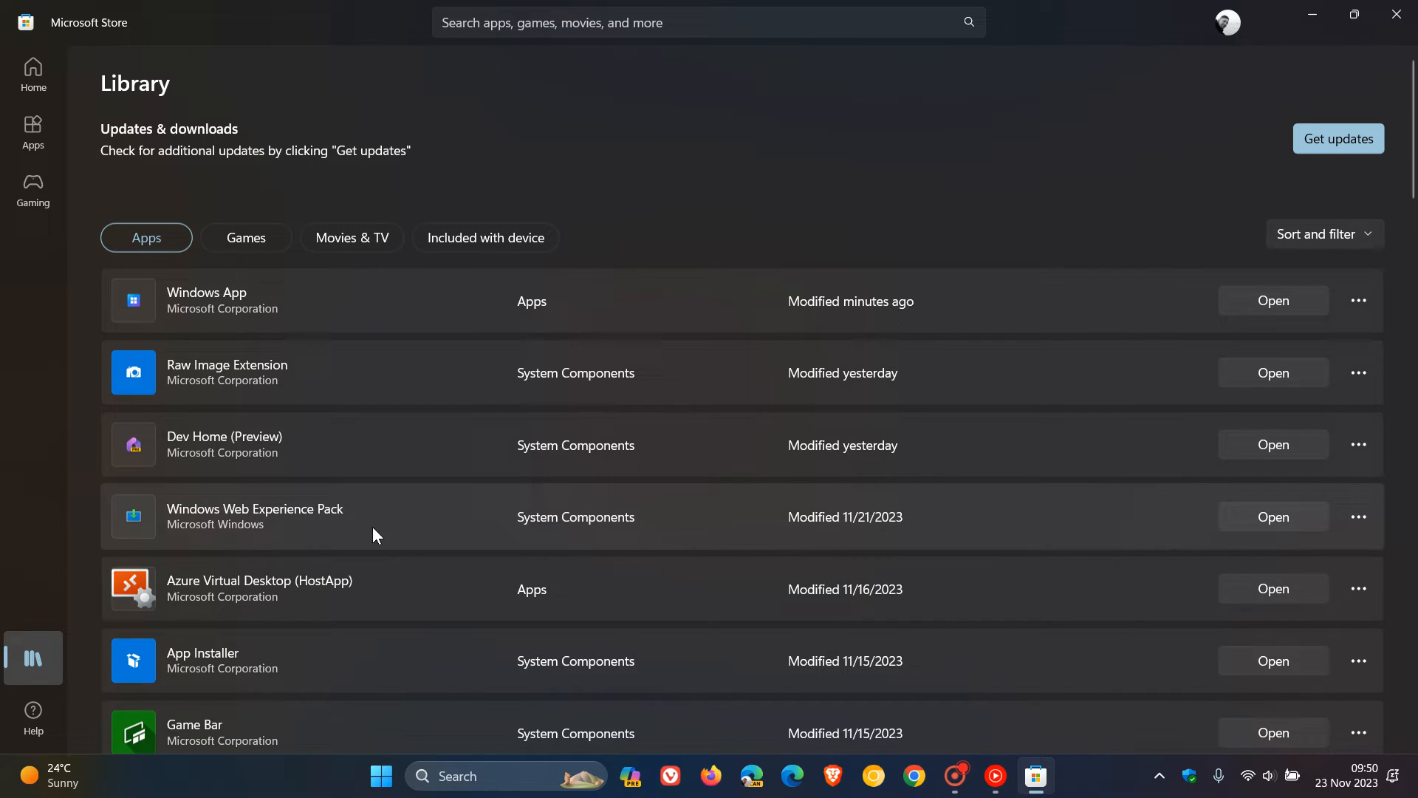
{"action": "mouse_move", "coordinate": [383, 523]}
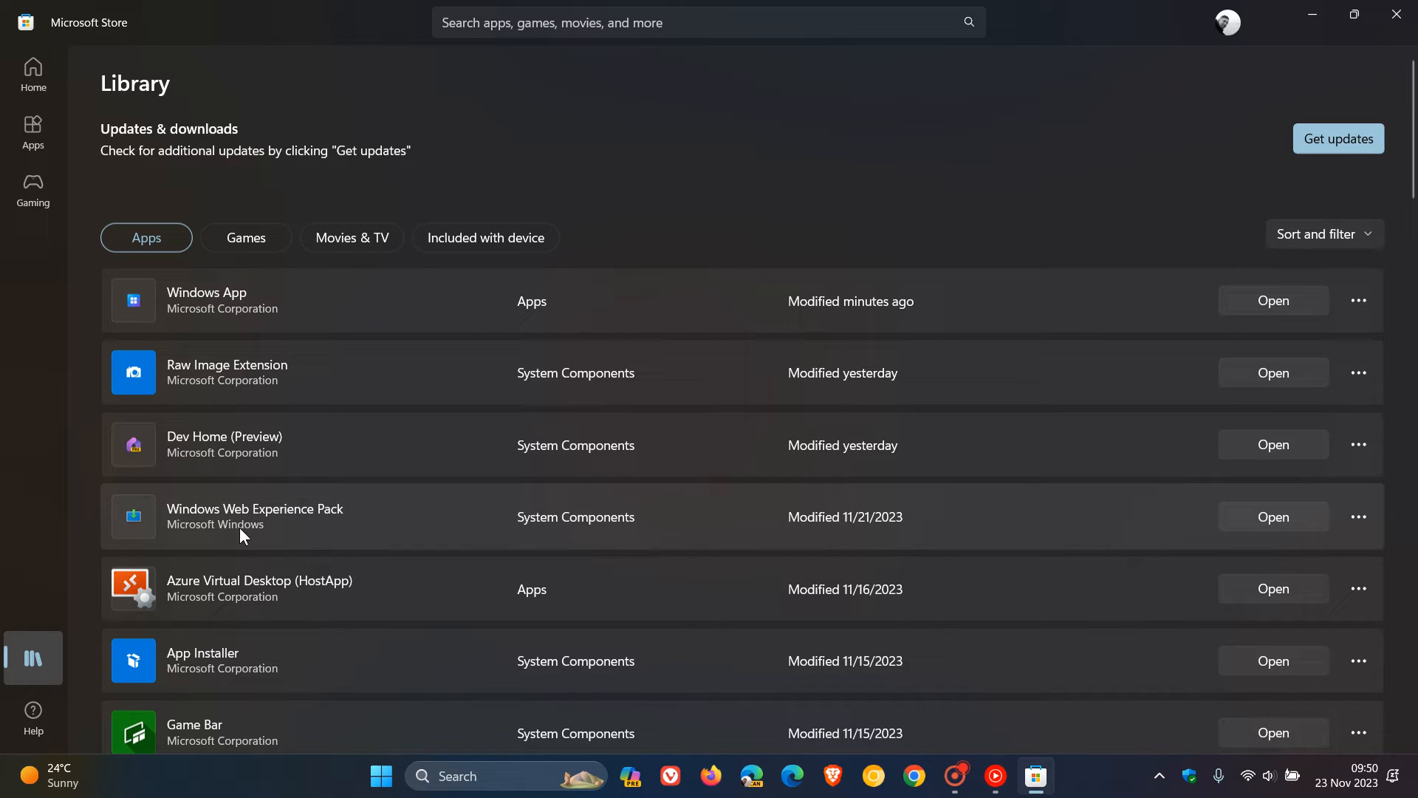
{"action": "mouse_move", "coordinate": [354, 561]}
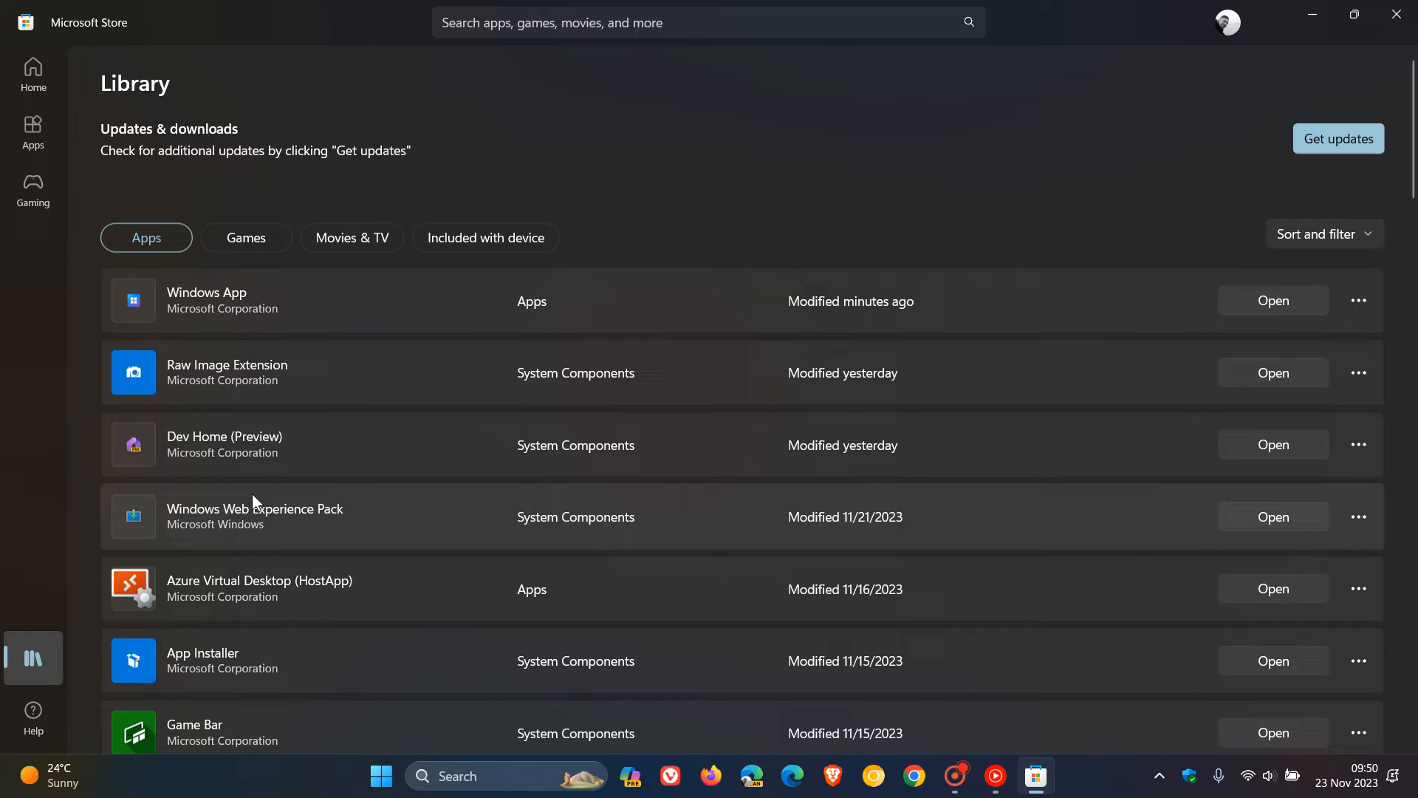
{"action": "mouse_move", "coordinate": [314, 515]}
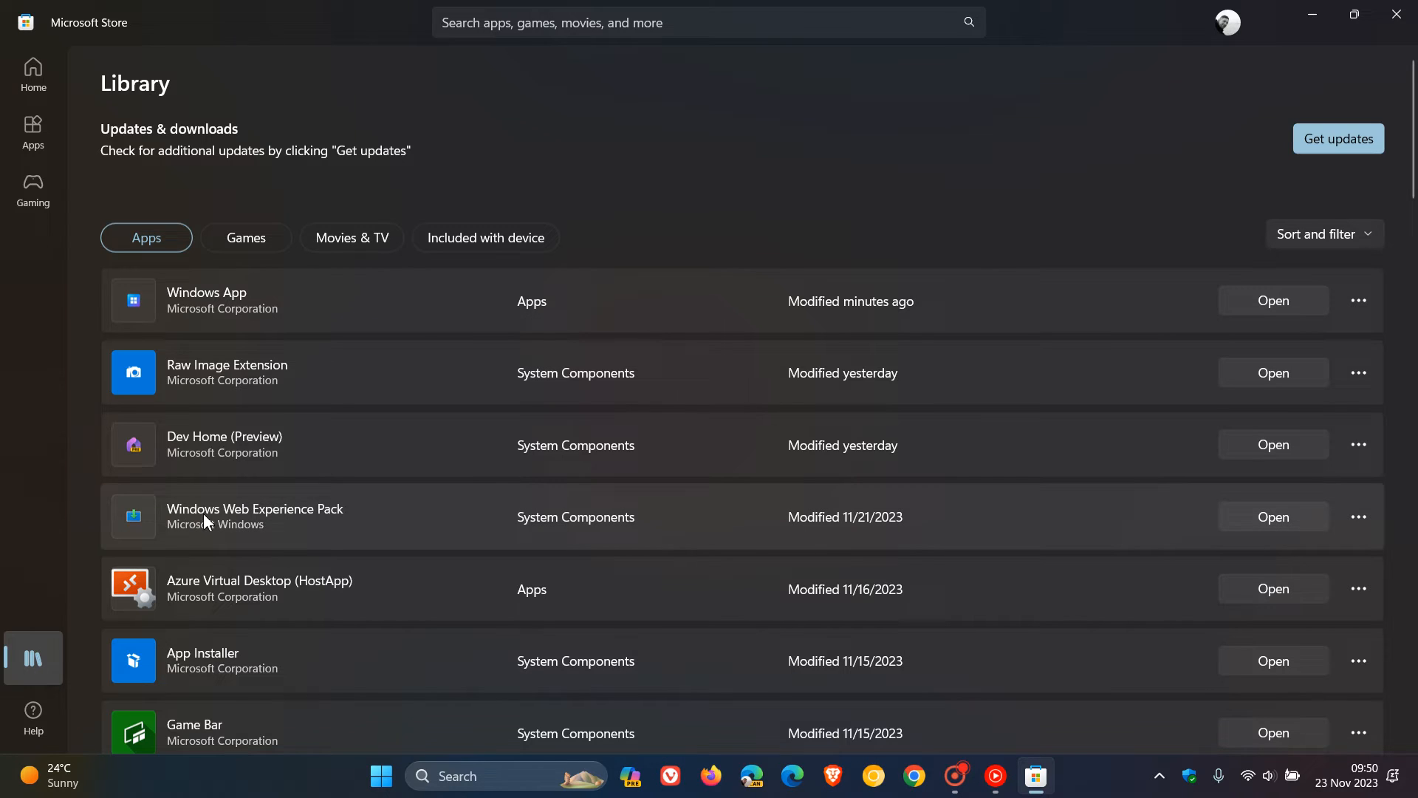
{"action": "mouse_move", "coordinate": [326, 514]}
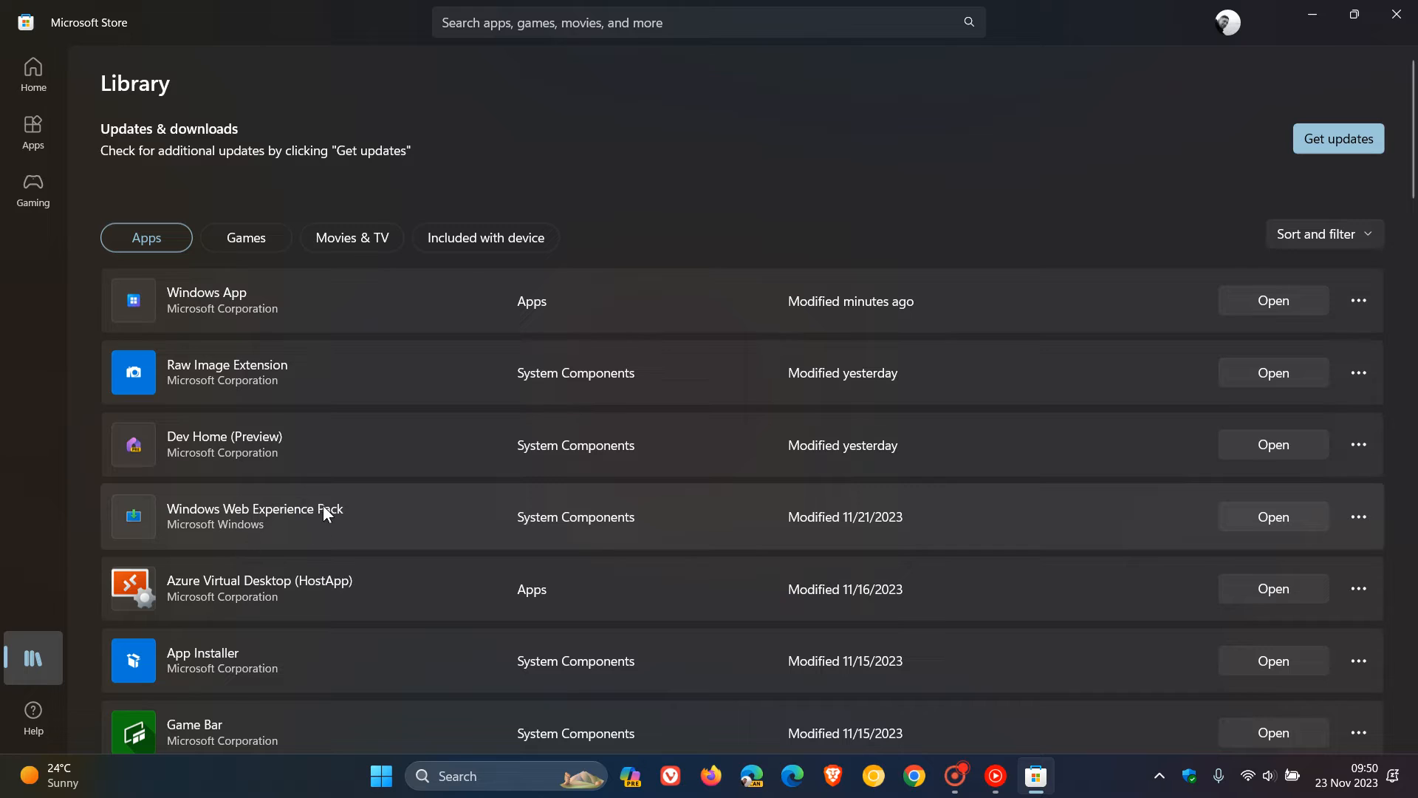
{"action": "mouse_move", "coordinate": [1313, 18]}
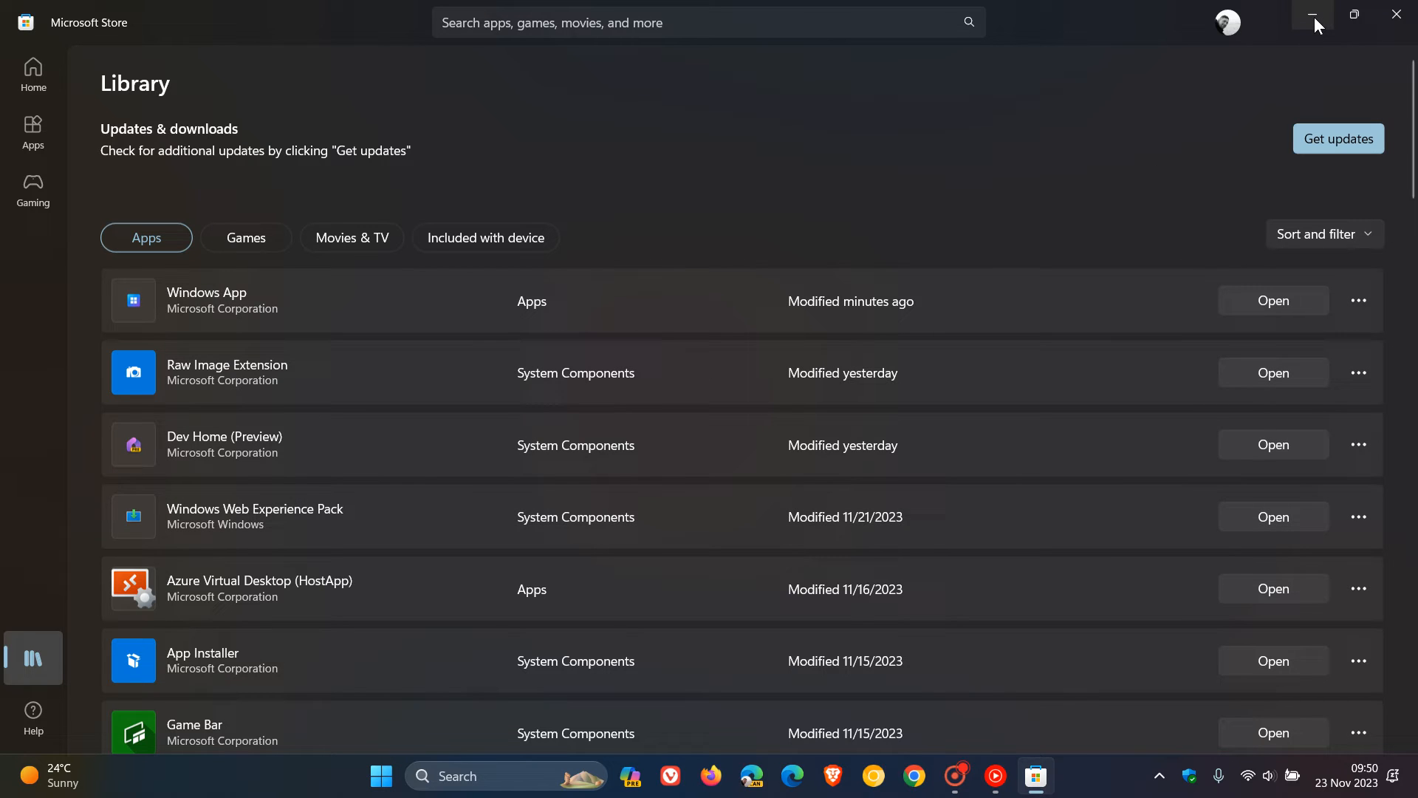
{"action": "left_click", "coordinate": [1317, 16]}
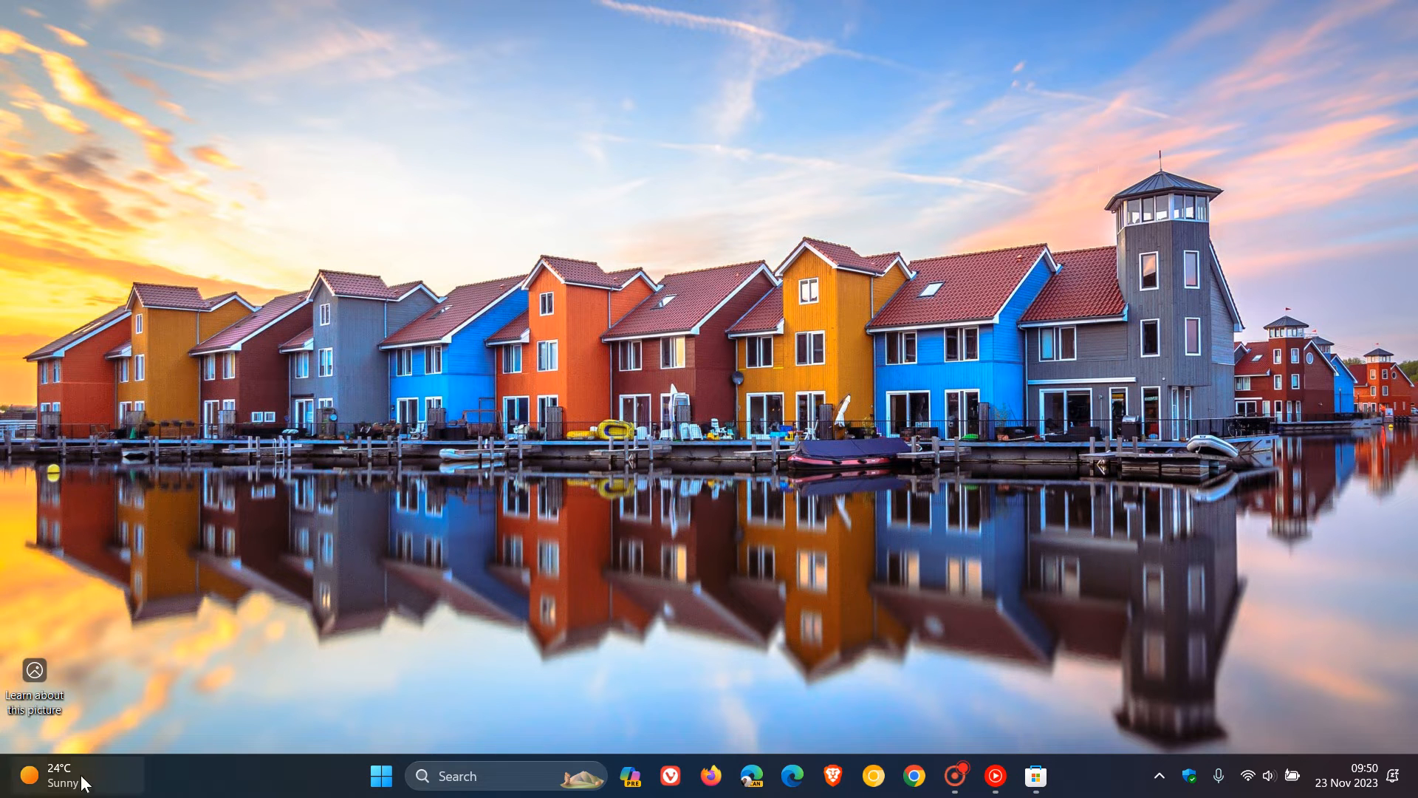
{"action": "left_click", "coordinate": [45, 775]}
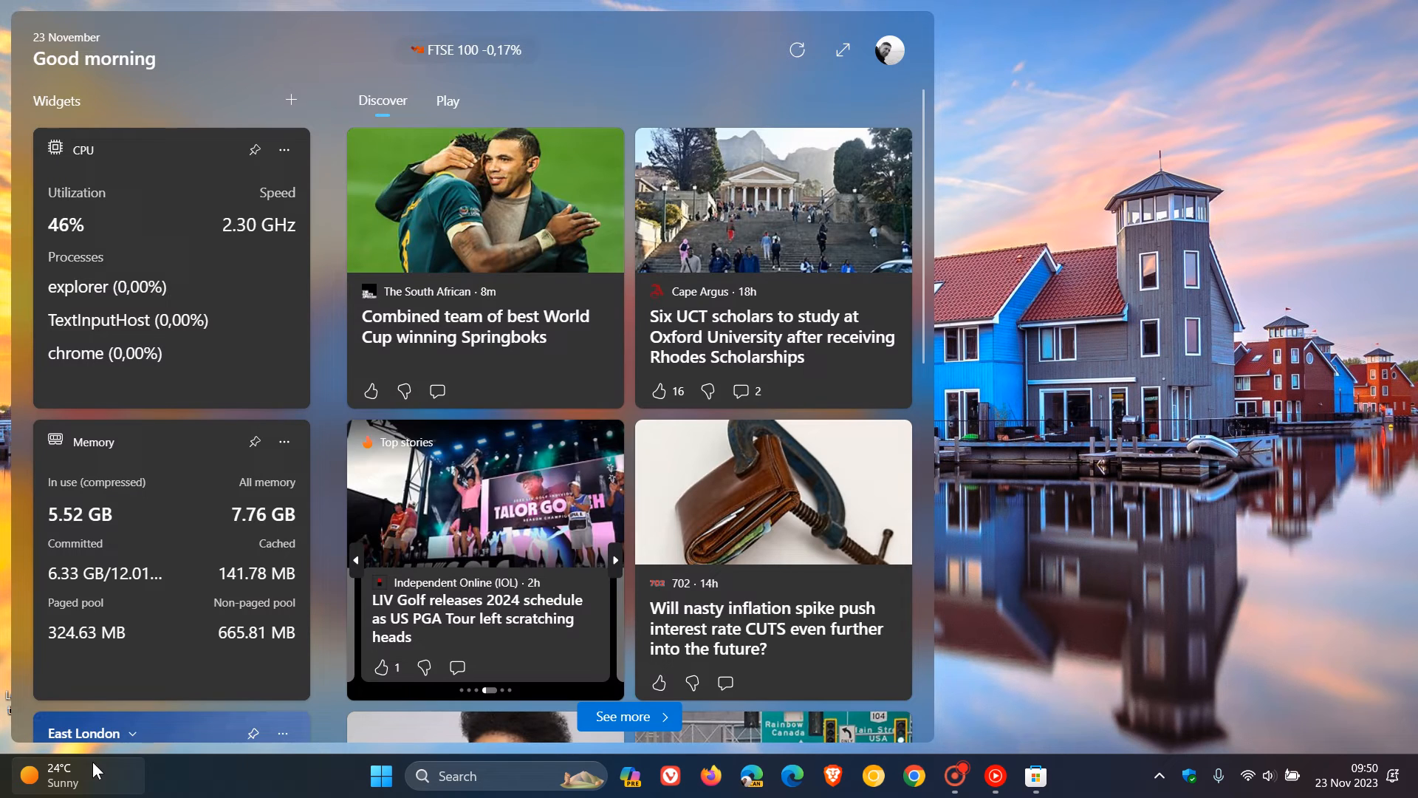
{"action": "mouse_move", "coordinate": [390, 38]}
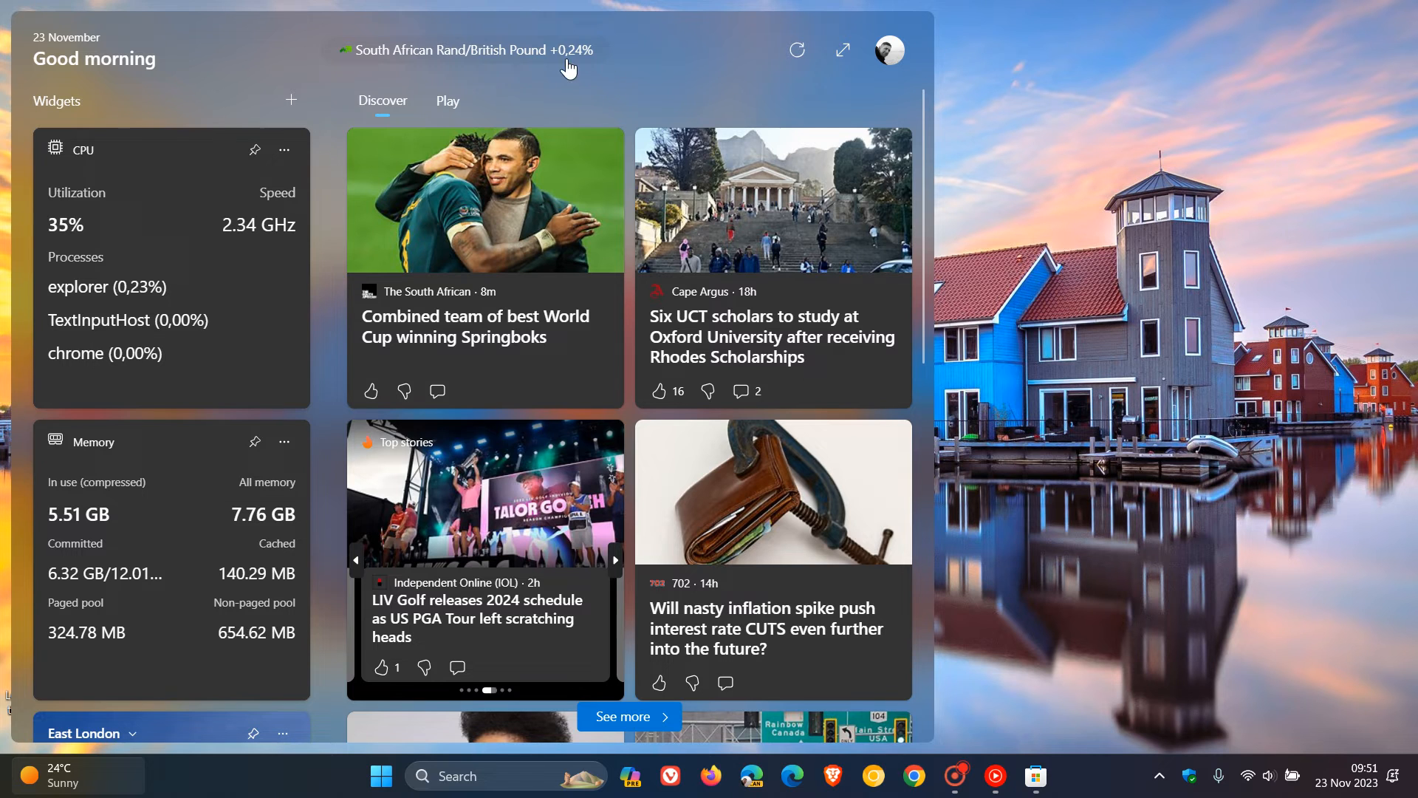
{"action": "left_click", "coordinate": [463, 49]}
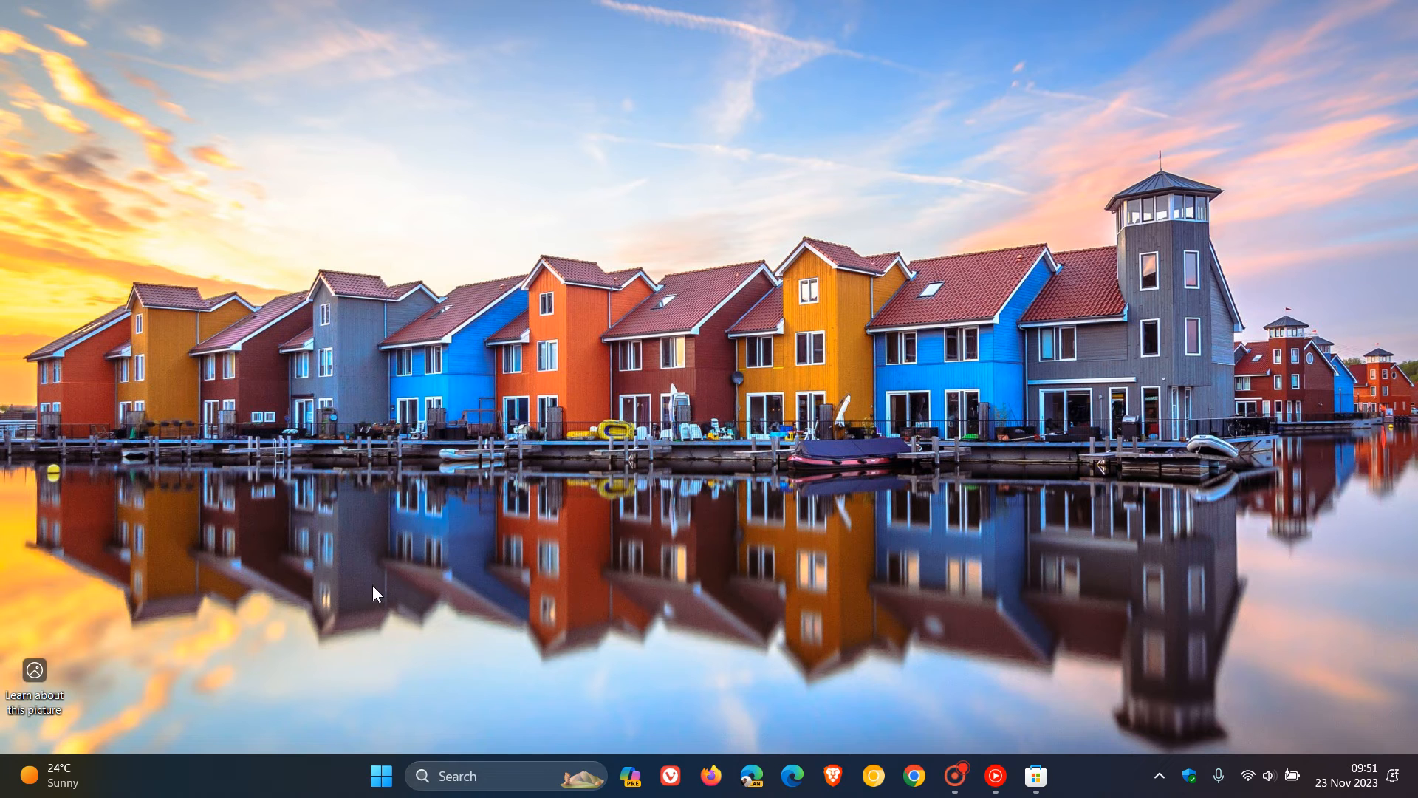
Step: Reopen the Widgets board, review its settings flyout and close it, FTSE 100 ticker still showing
{"action": "left_click", "coordinate": [50, 776]}
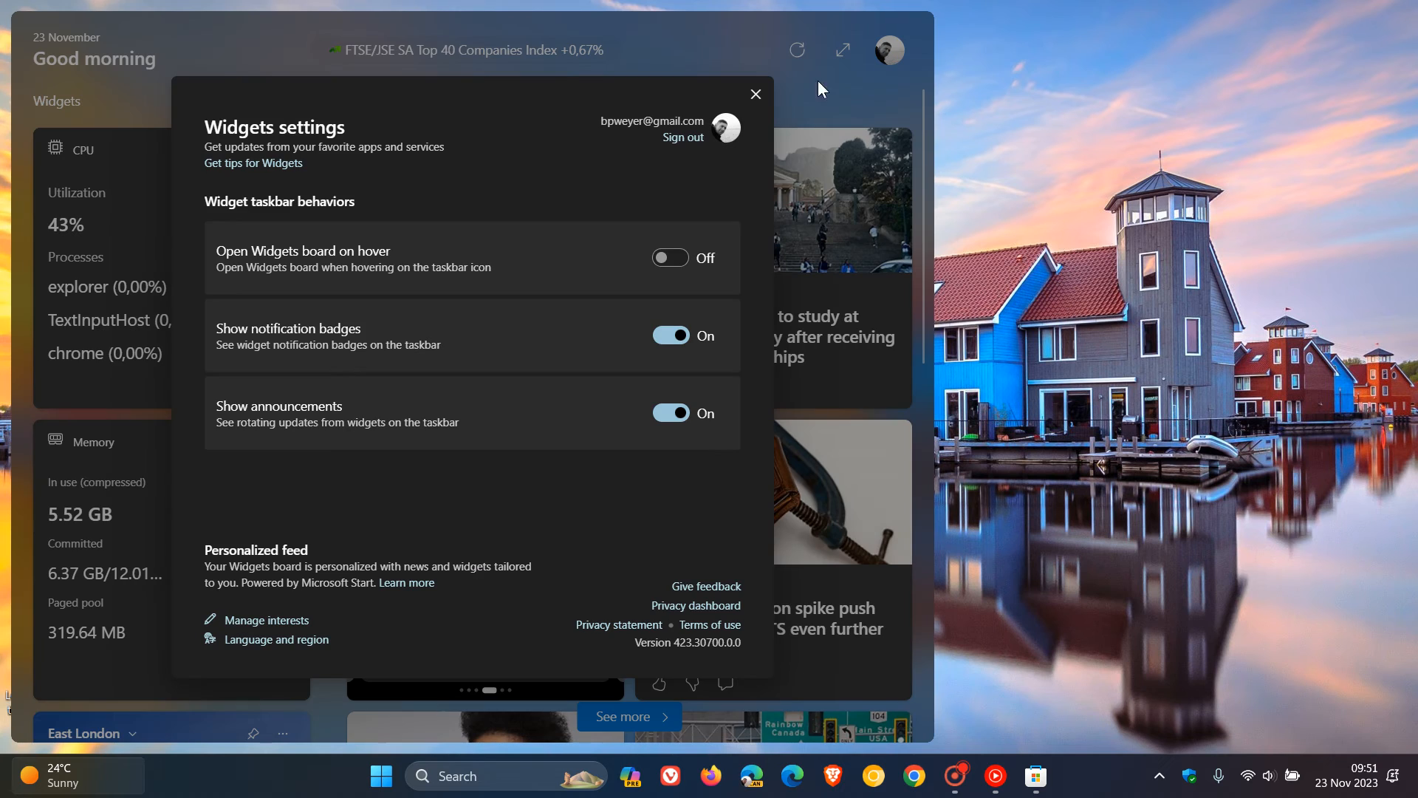
{"action": "mouse_move", "coordinate": [666, 496]}
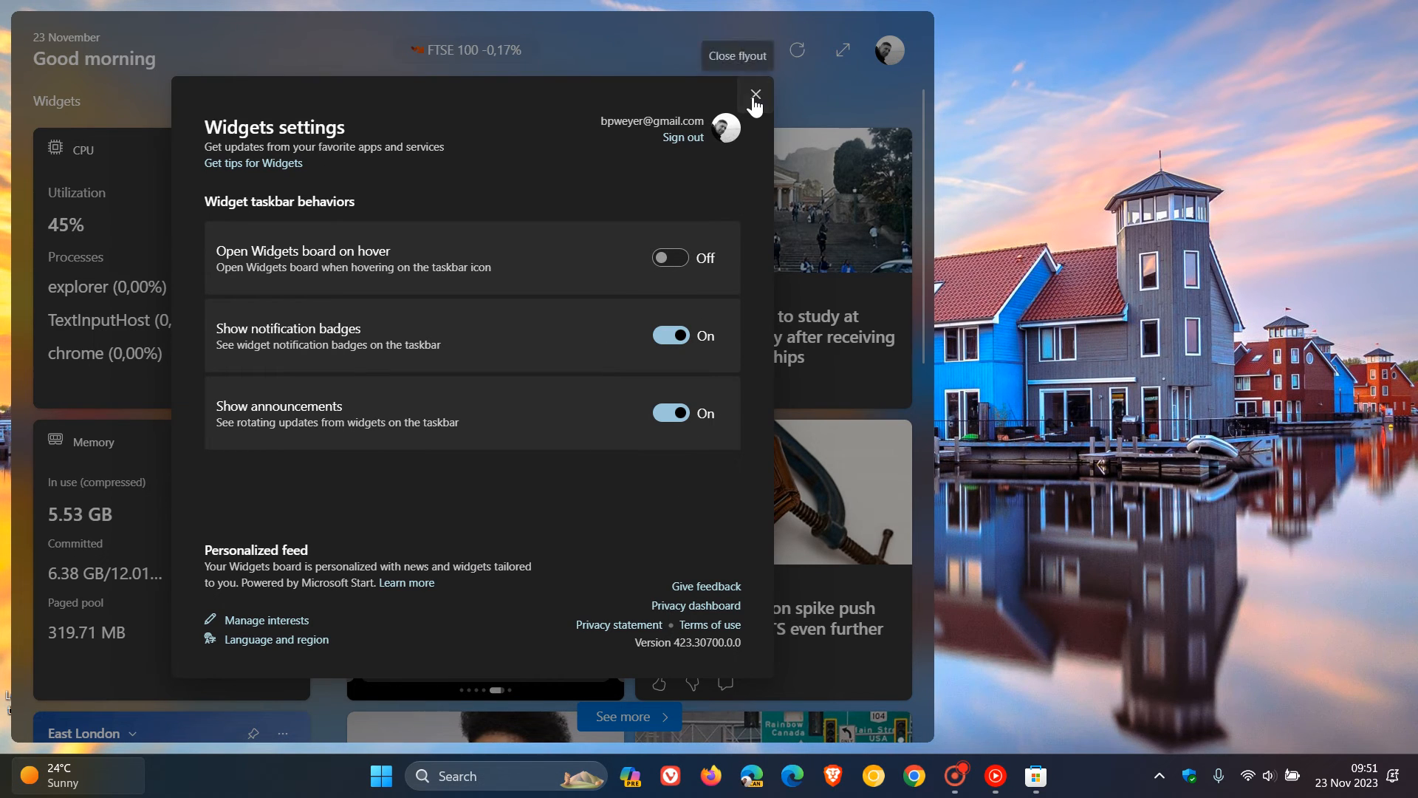
{"action": "left_click", "coordinate": [754, 95]}
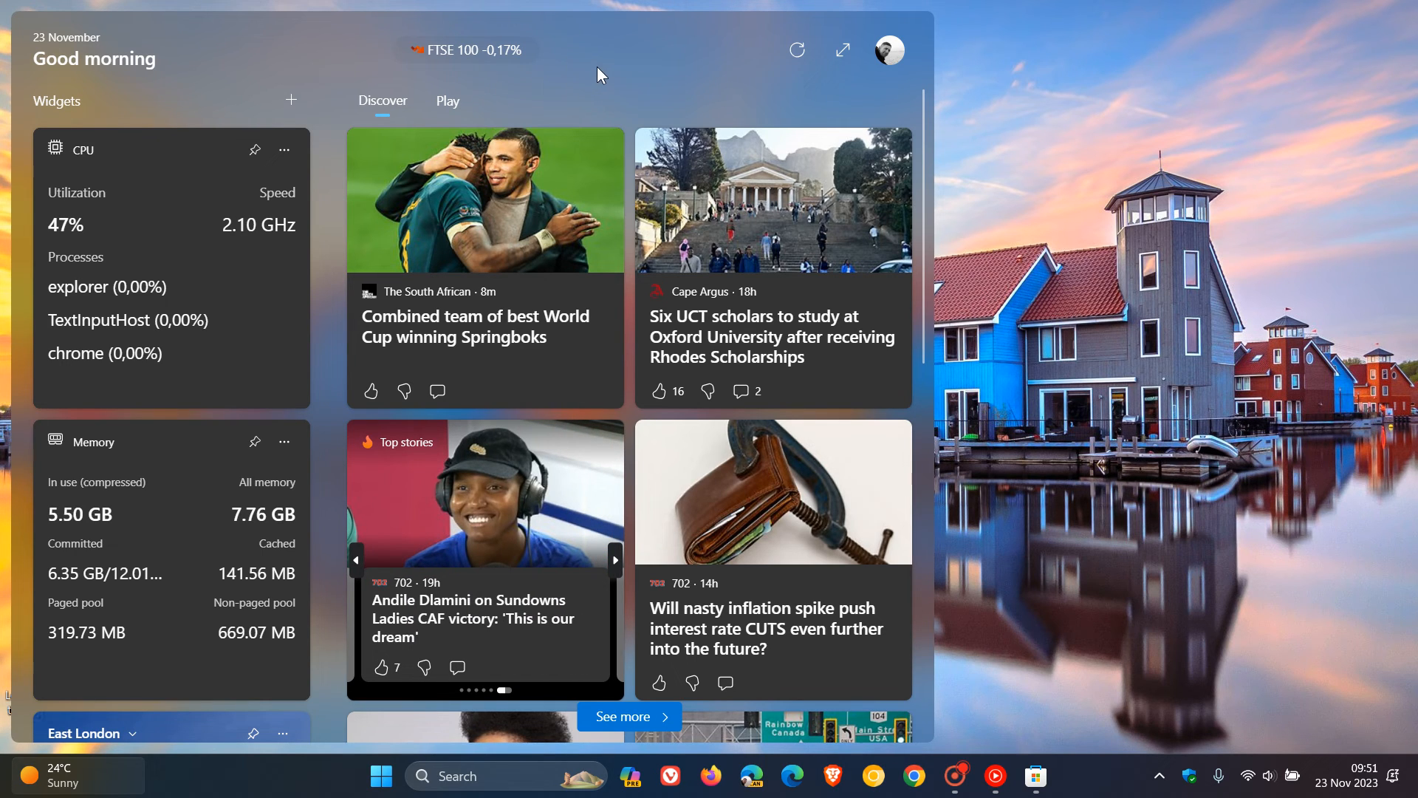
{"action": "mouse_move", "coordinate": [558, 56]}
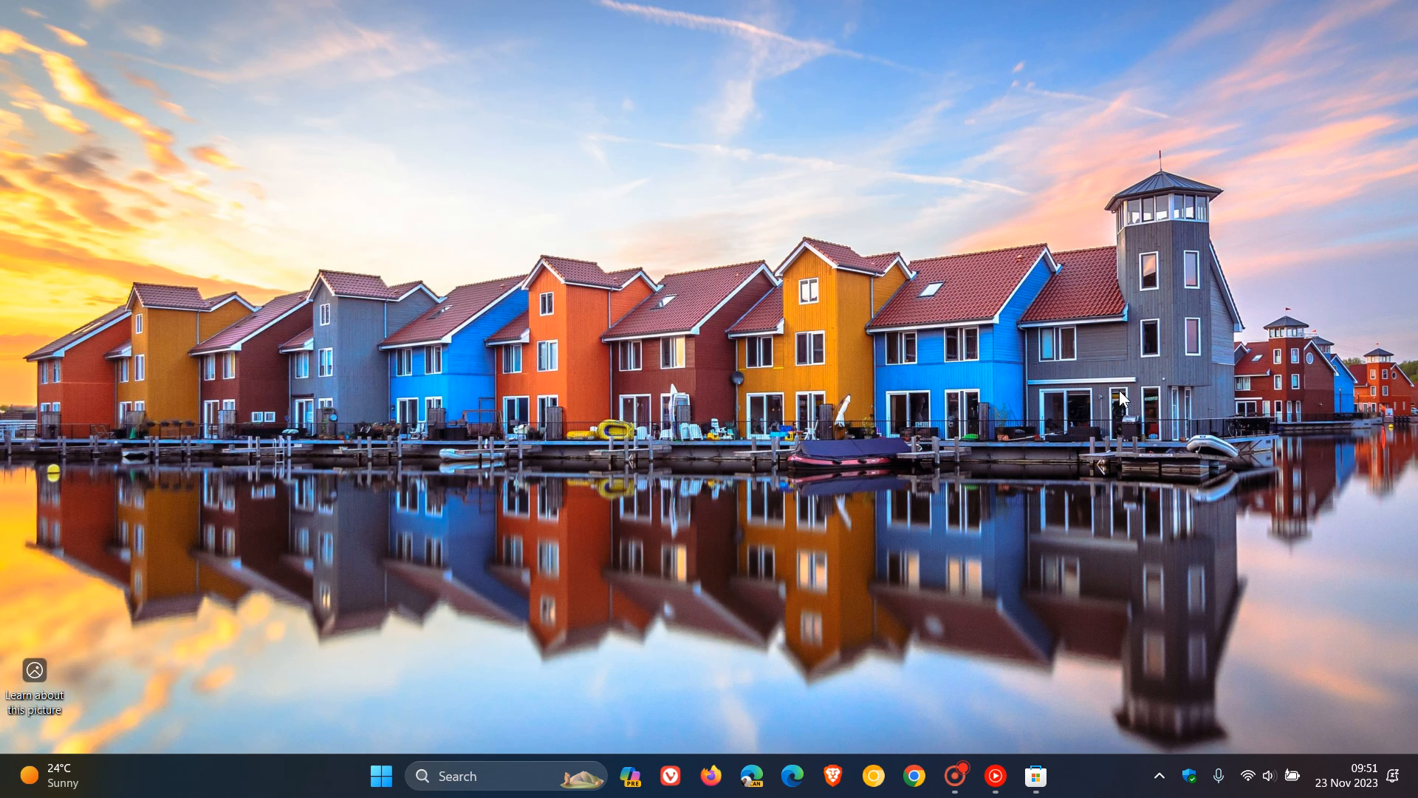
{"action": "mouse_move", "coordinate": [886, 343]}
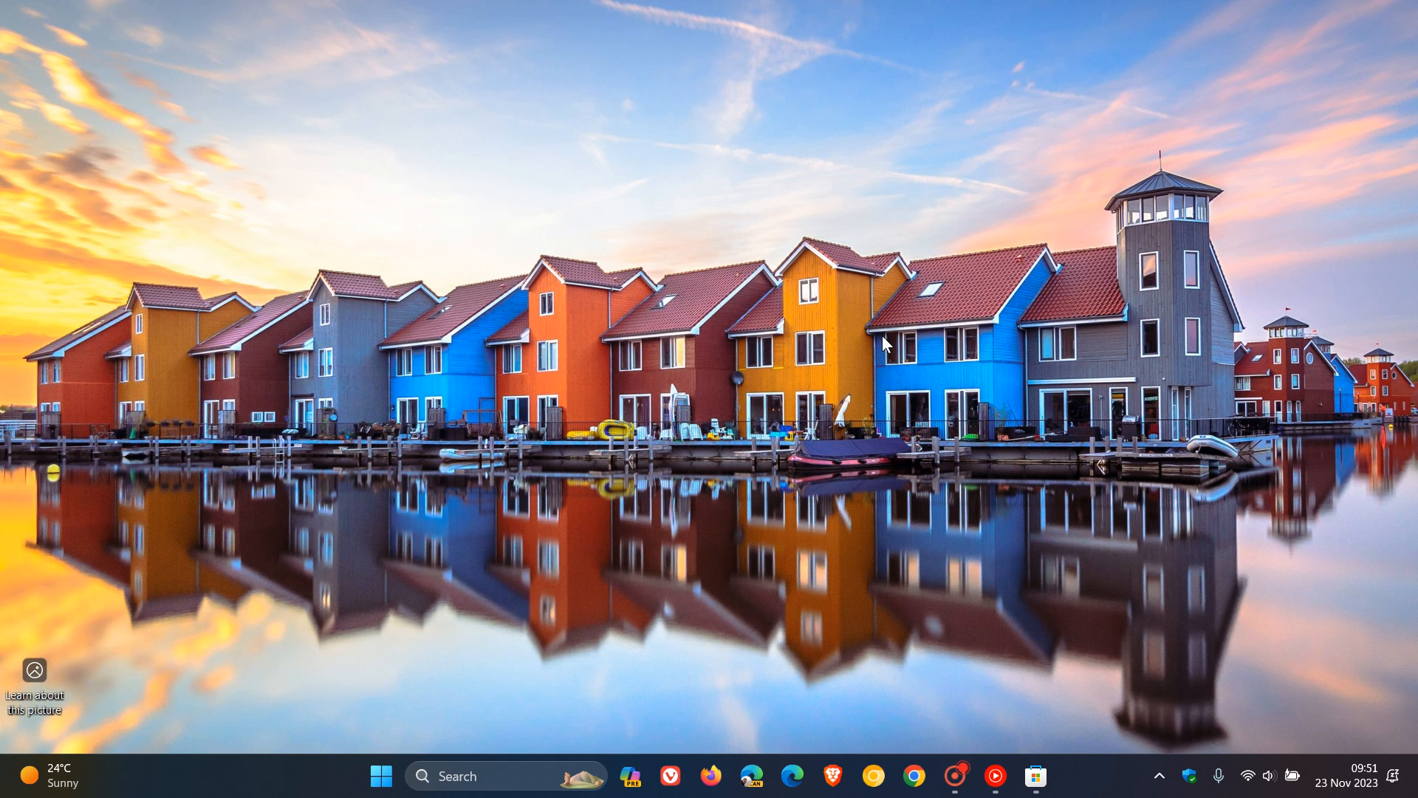